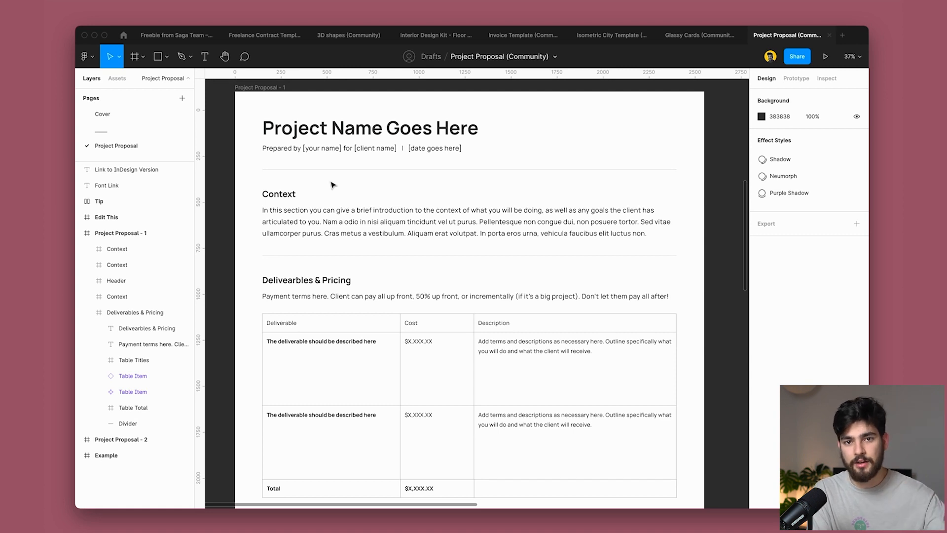
scroll("down", 3)
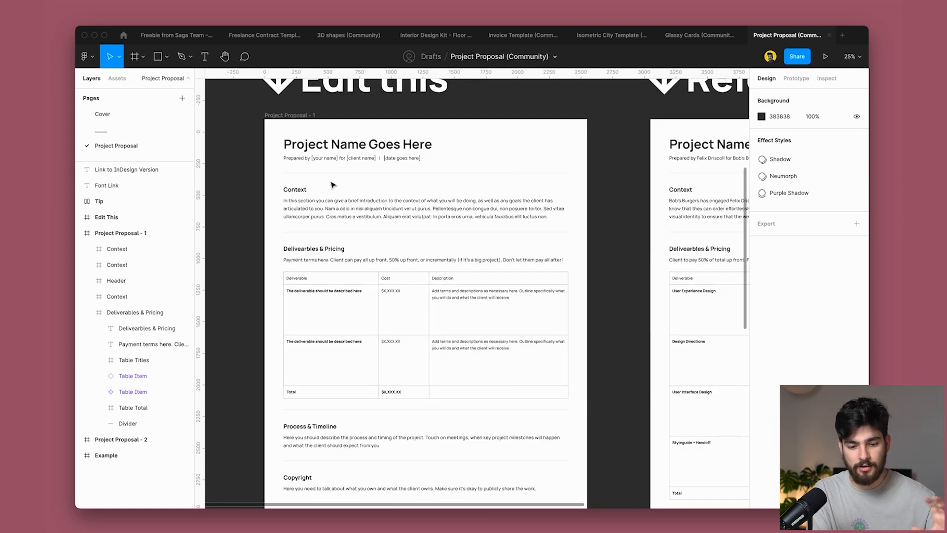
scroll("down", 3)
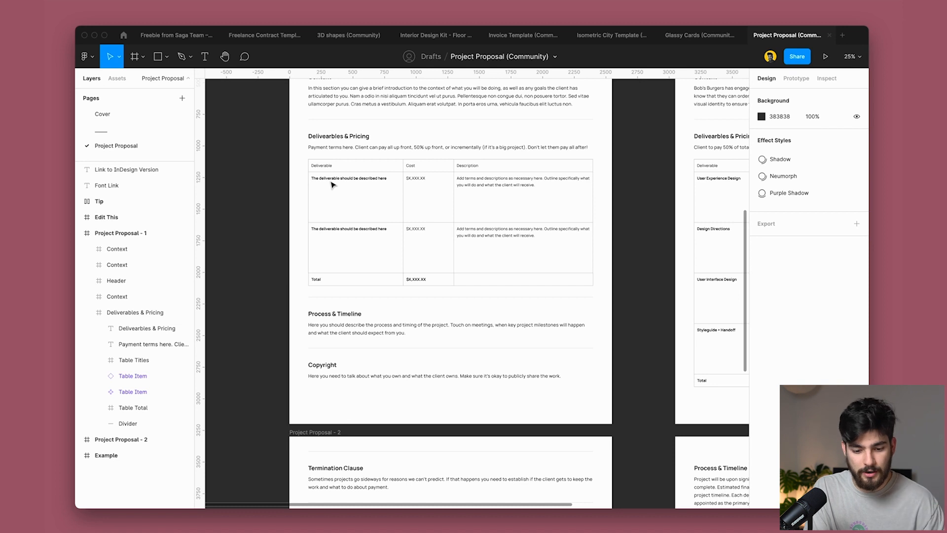
scroll("down", 3)
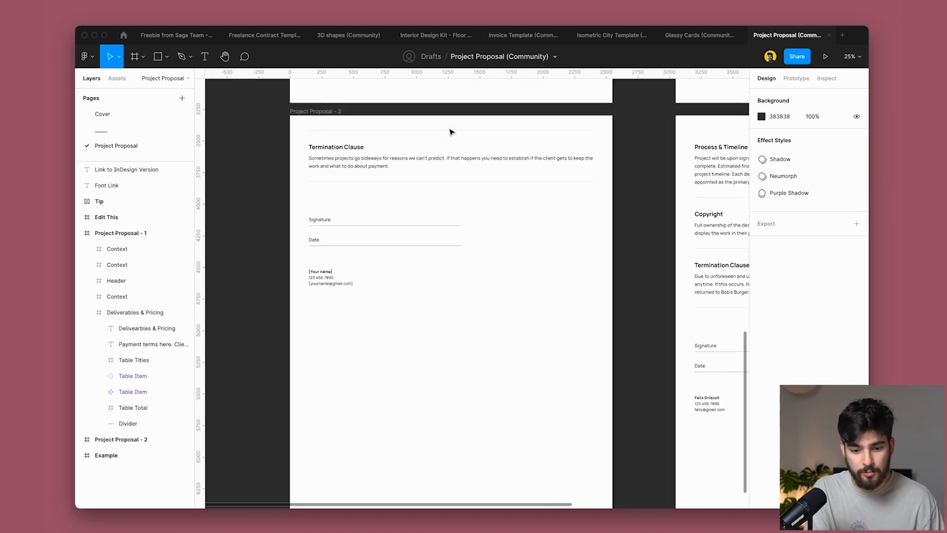
scroll("down", 3)
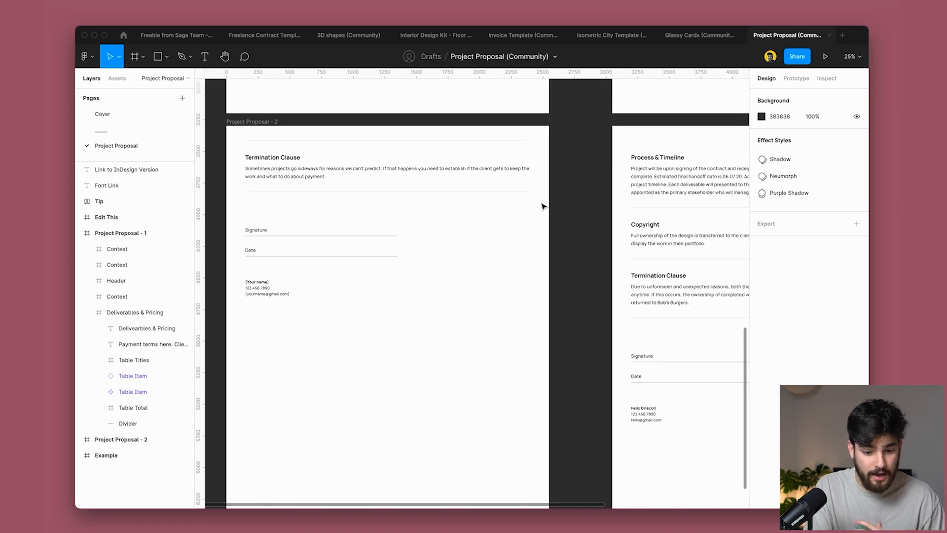